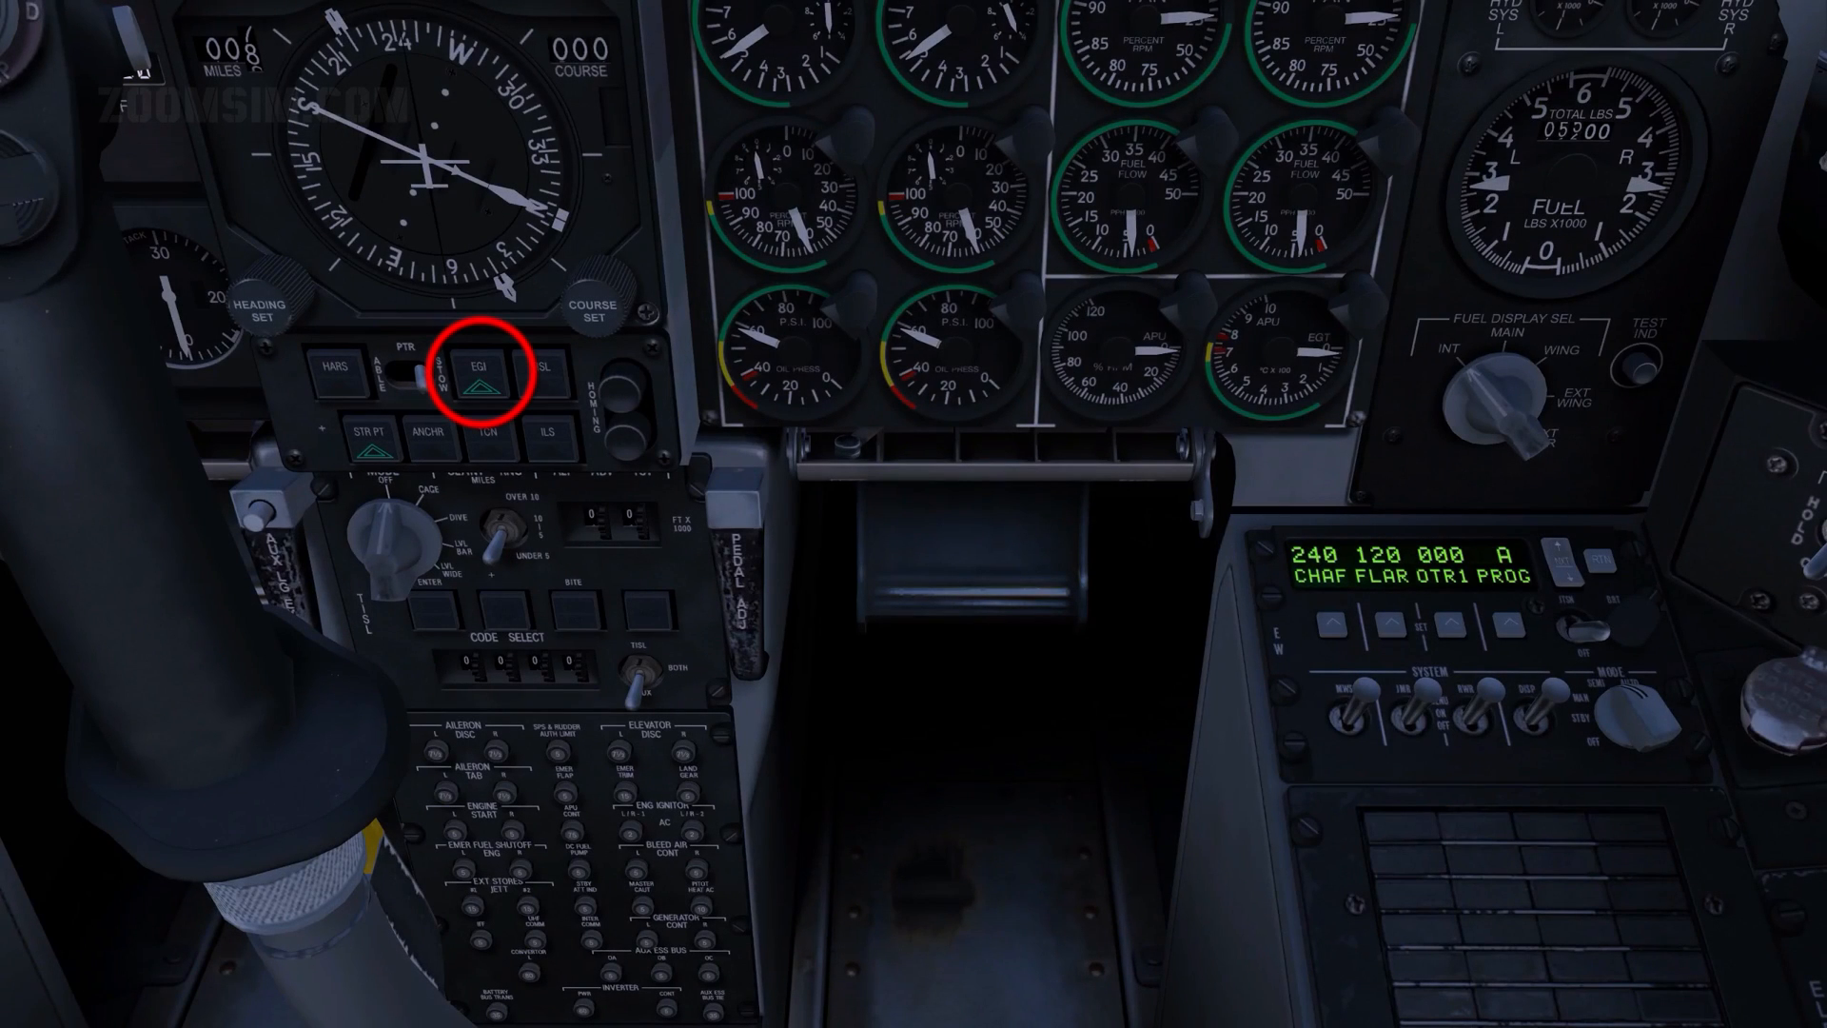
# Step: Select EGI on the NMSP so it drives the HSI and cockpit instruments
pyautogui.click(477, 373)
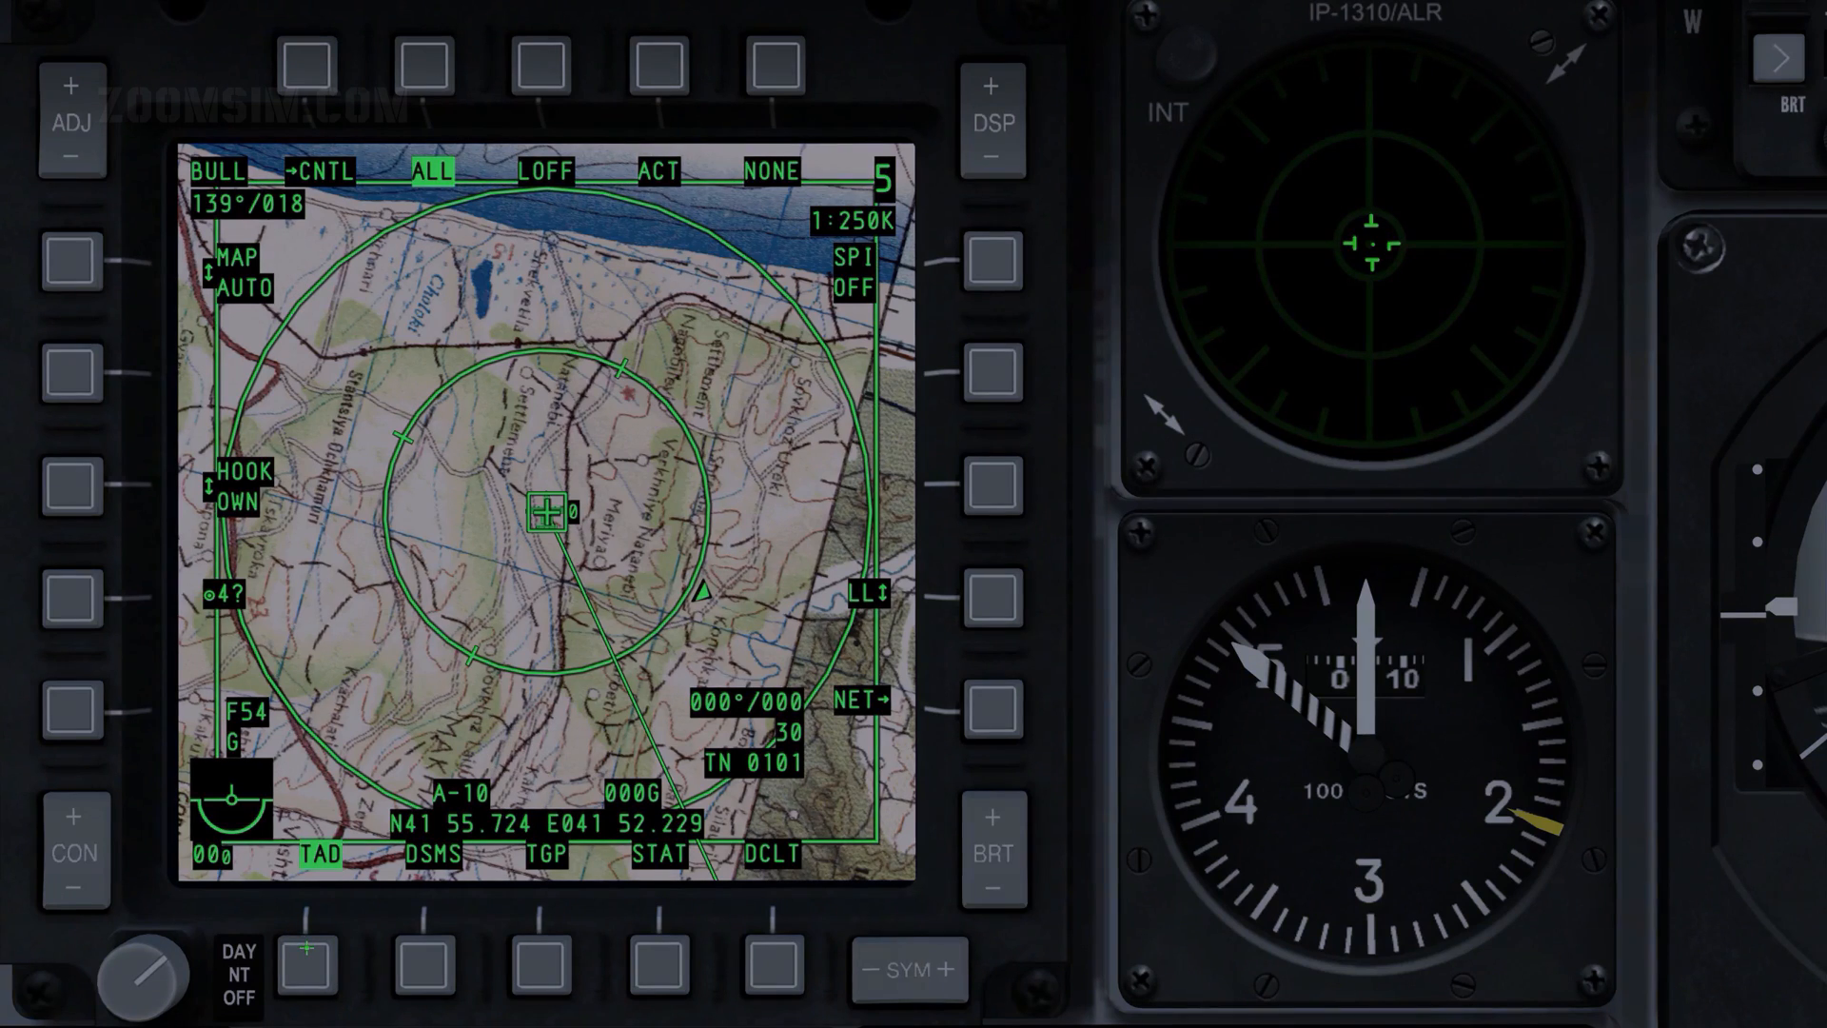
# Step: Bring up the TAD page showing own-ship position and surrounding terrain on the left MFCD
pyautogui.press('h')
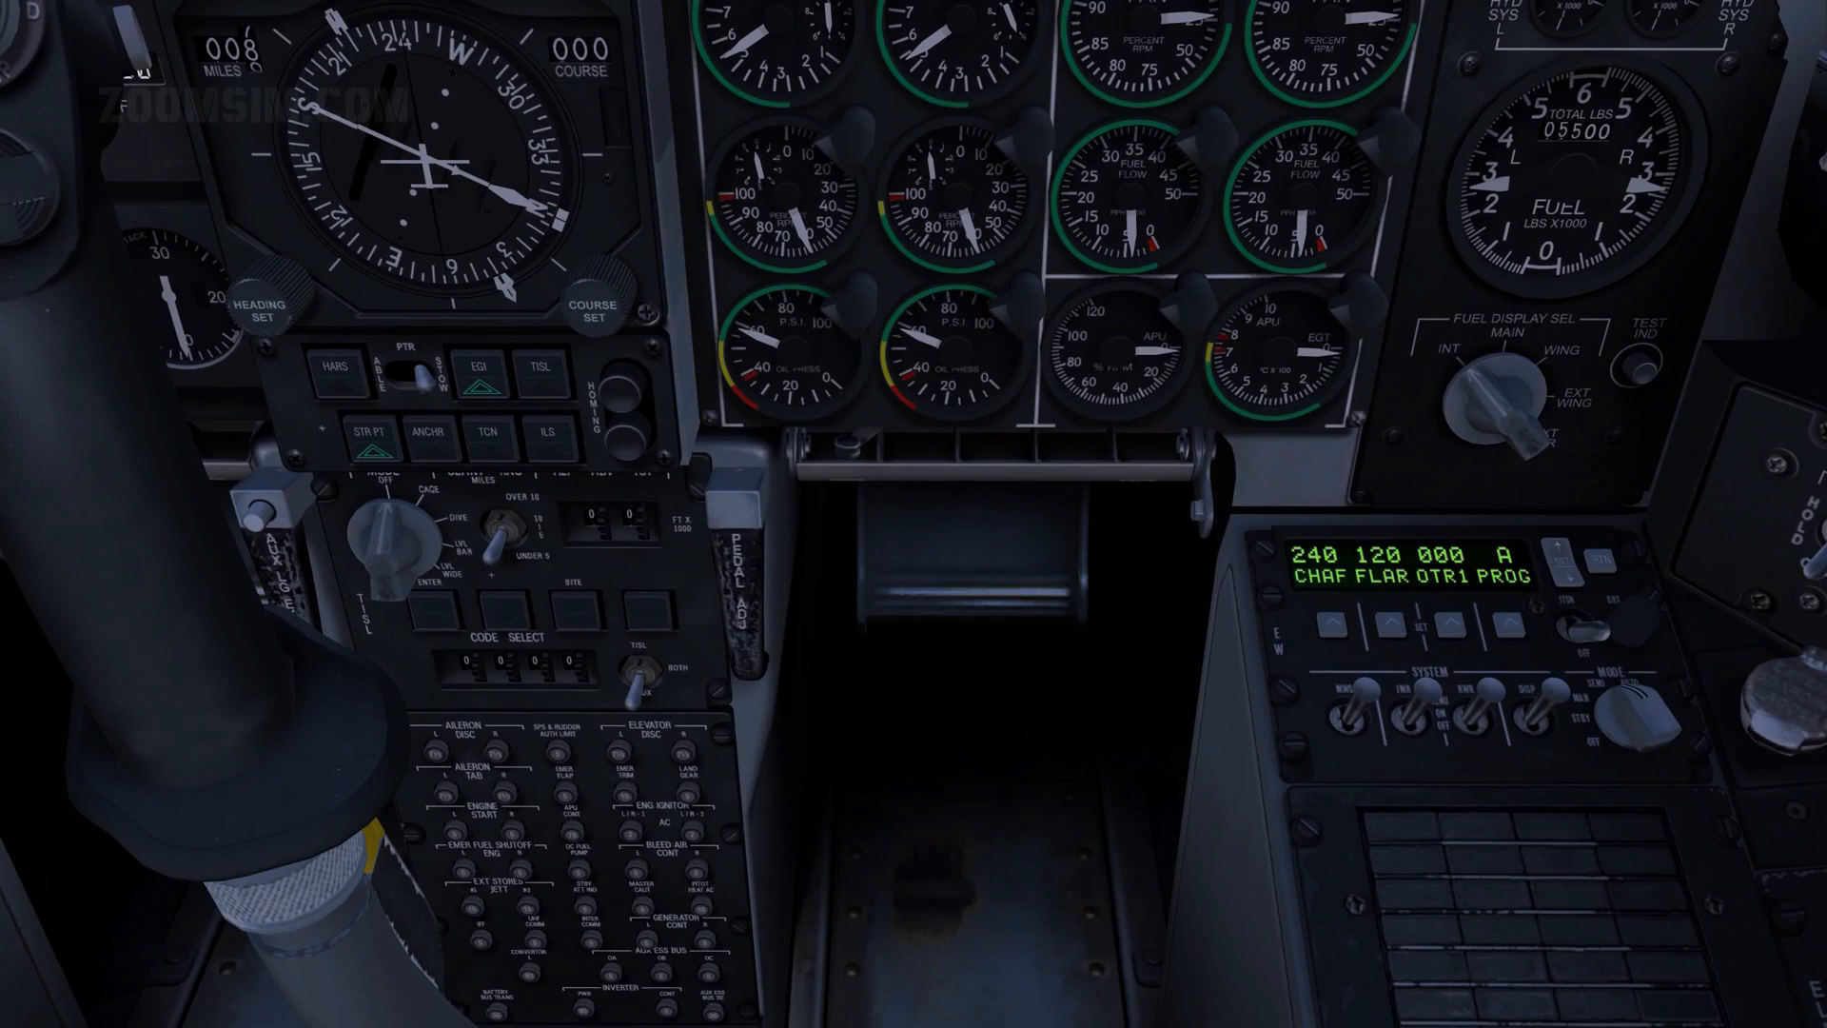
pyautogui.click(488, 430)
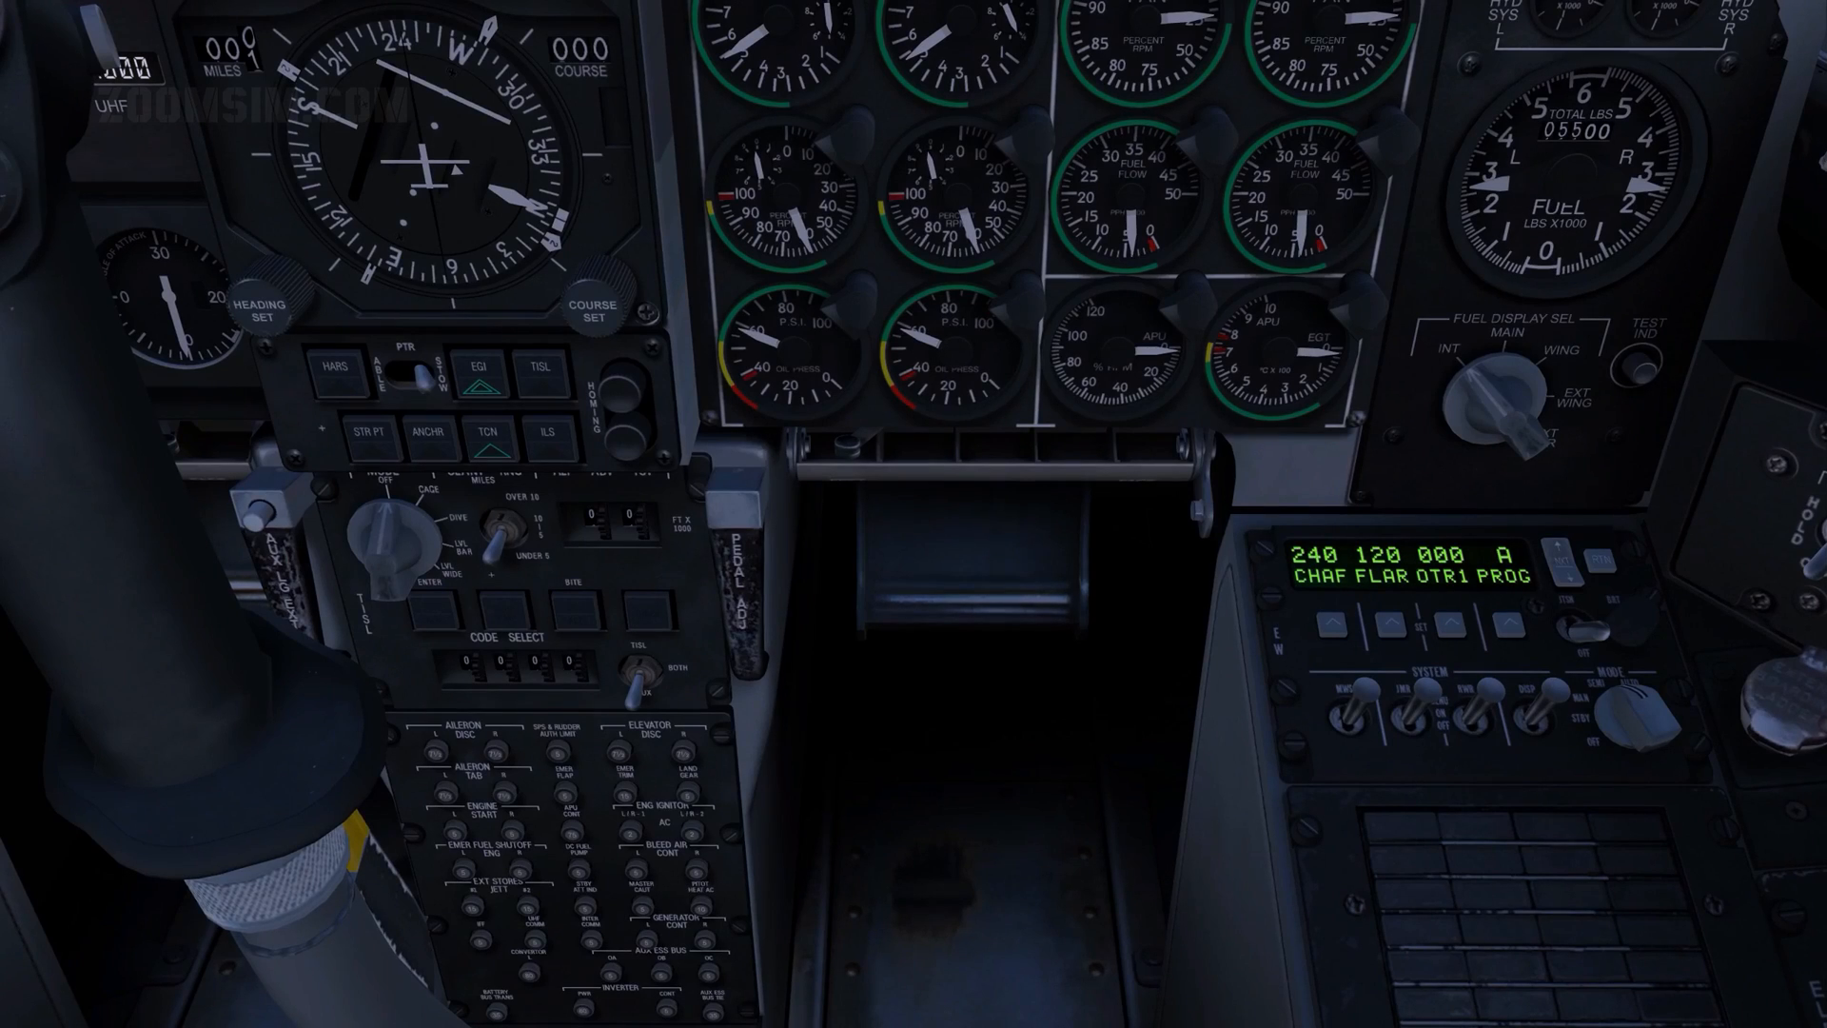
# Step: Rotate the HSI course set knob until the course window reads 044
pyautogui.click(592, 306)
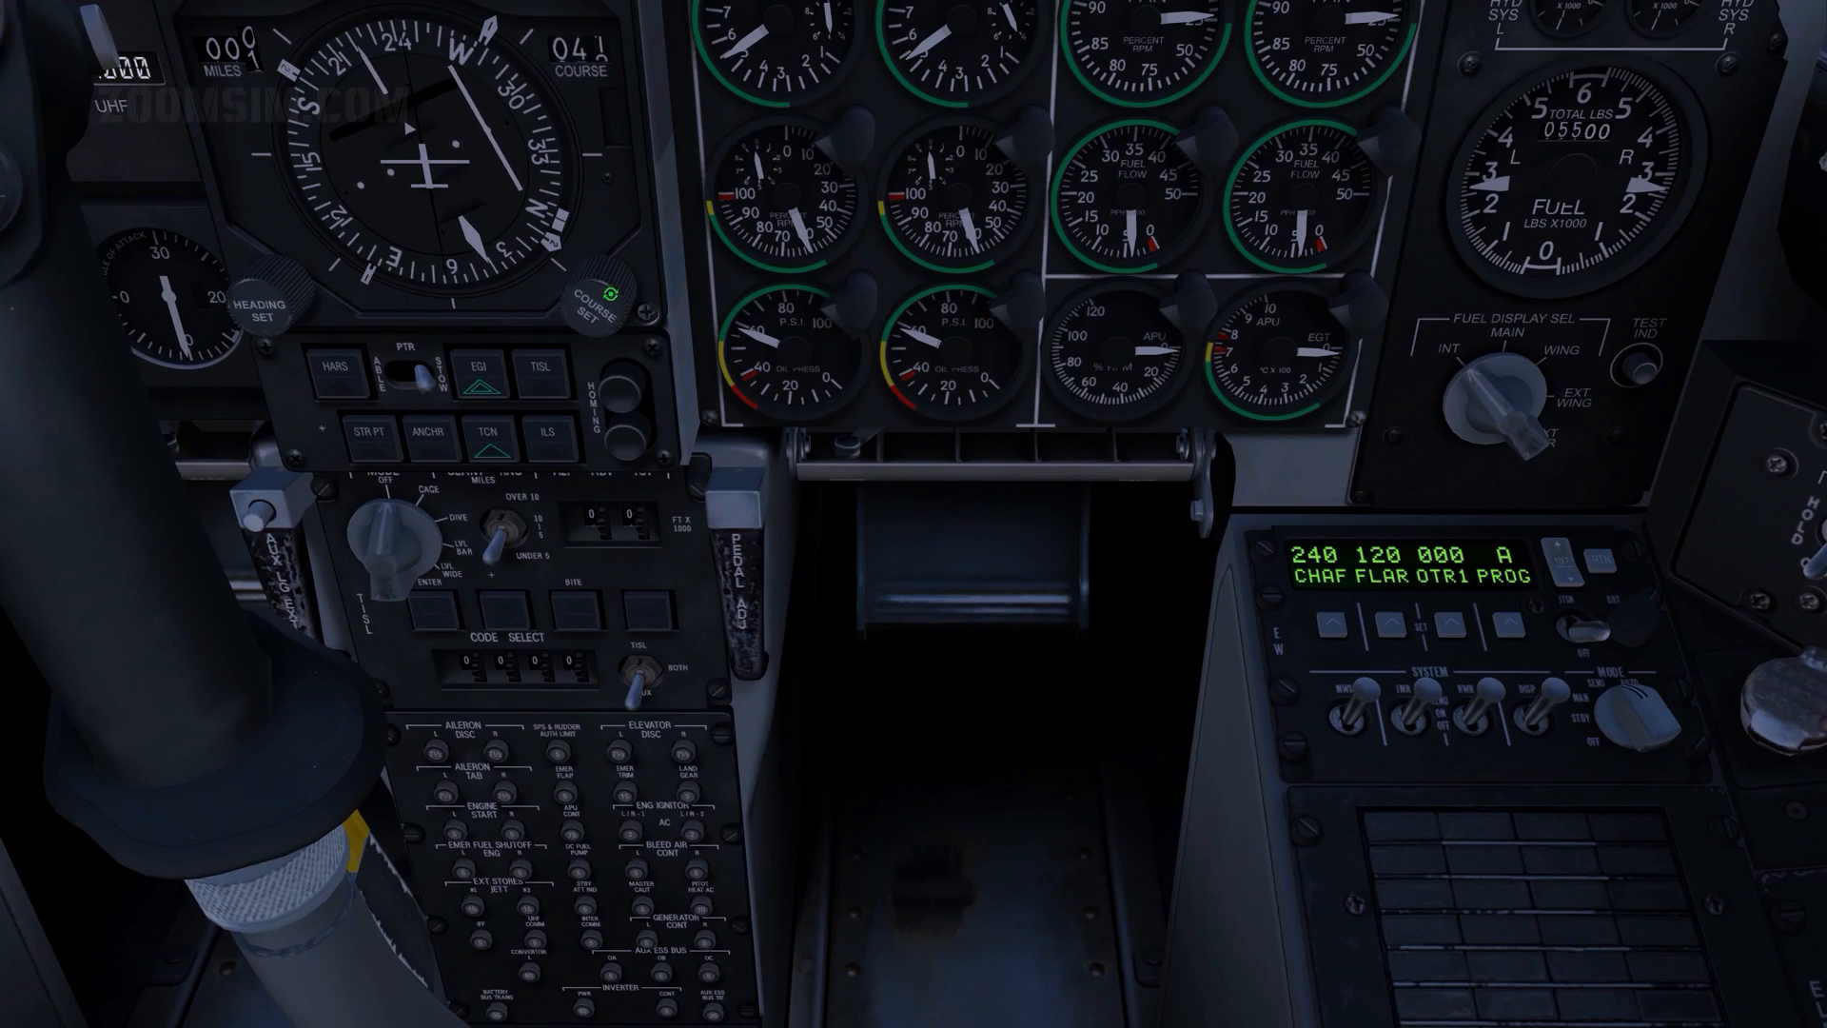
pyautogui.click(604, 308)
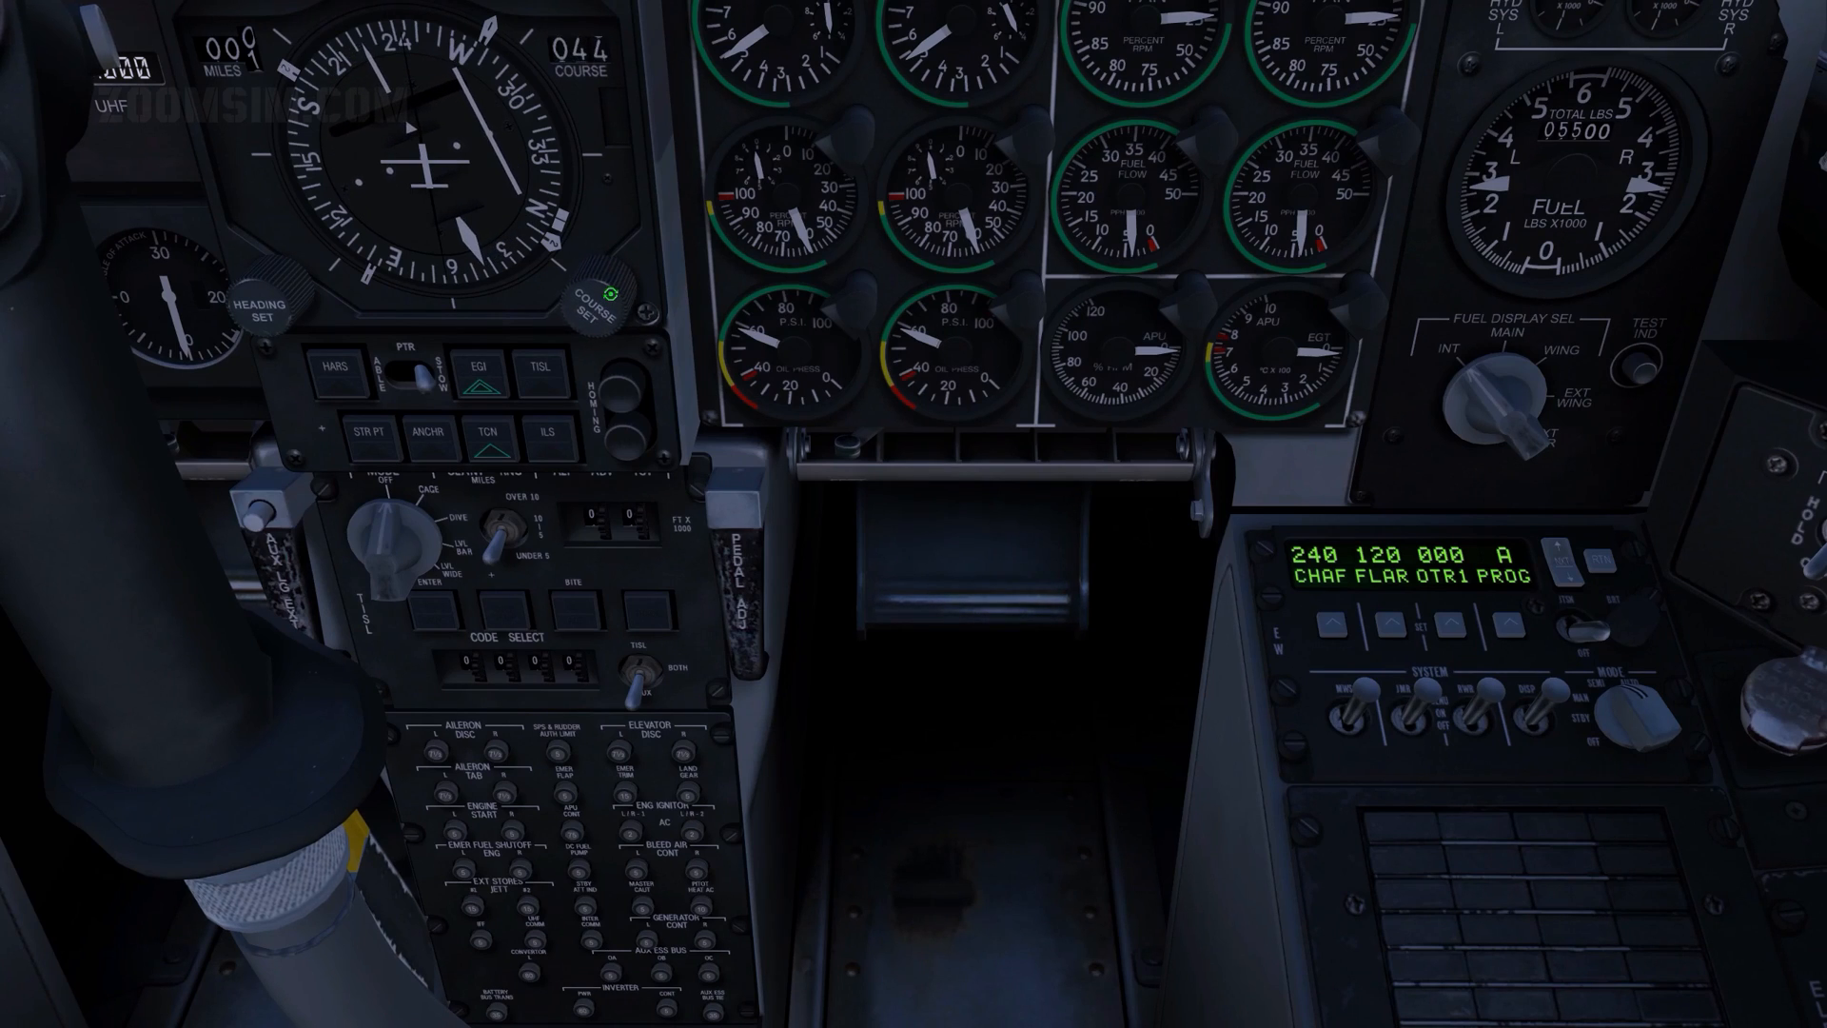